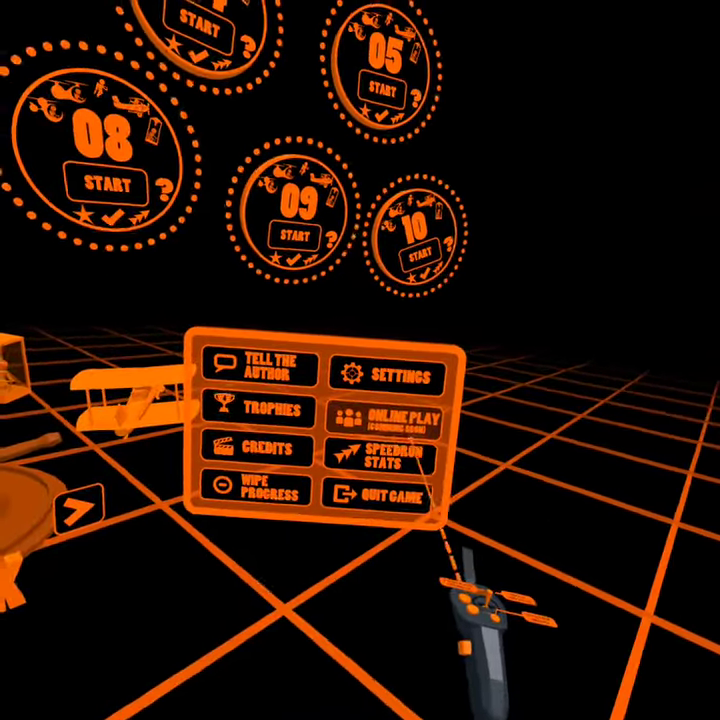
Enter the trophy room to view all 53 achievements, then bring up the secrets wall.
{"action": "left_click", "coordinate": [263, 411]}
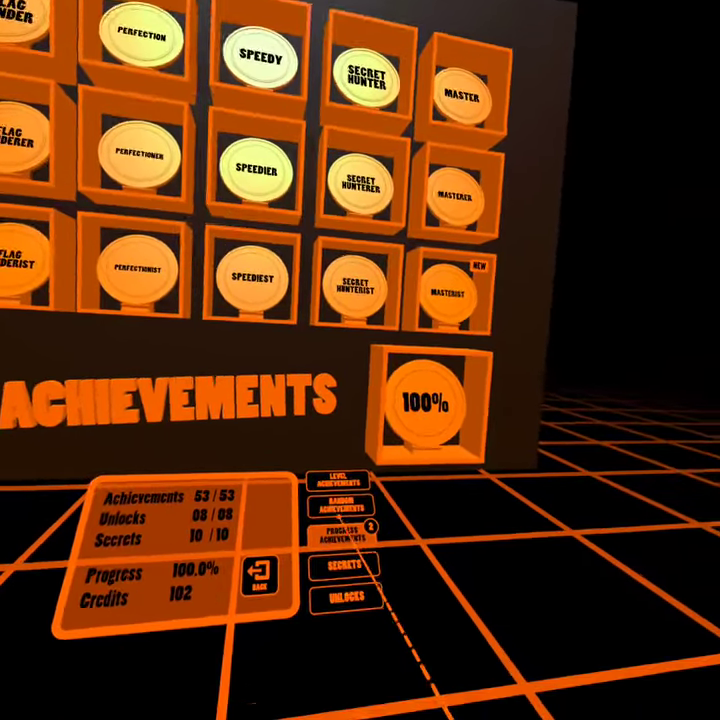
{"action": "left_click", "coordinate": [346, 567]}
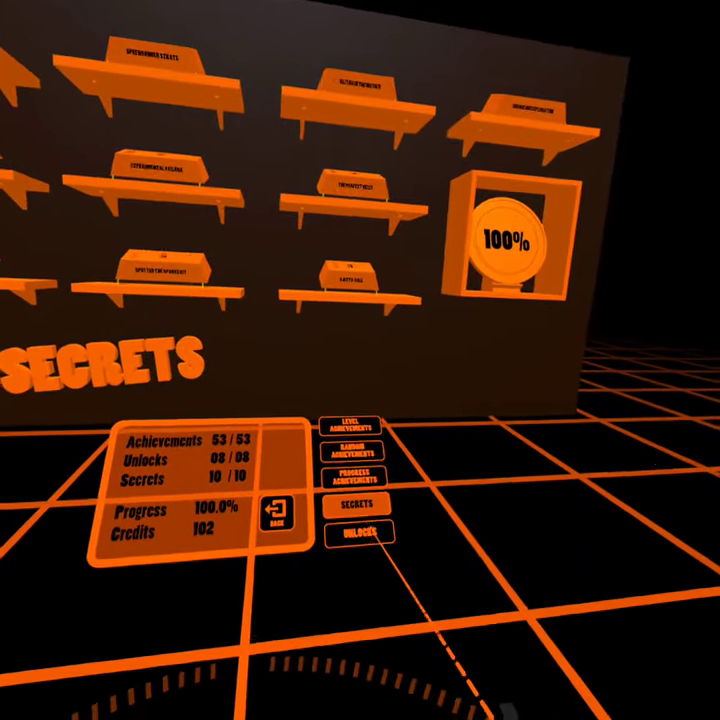
Bring up the speedrun stats board with per-level best times and full-game totals.
{"action": "left_click", "coordinate": [278, 515]}
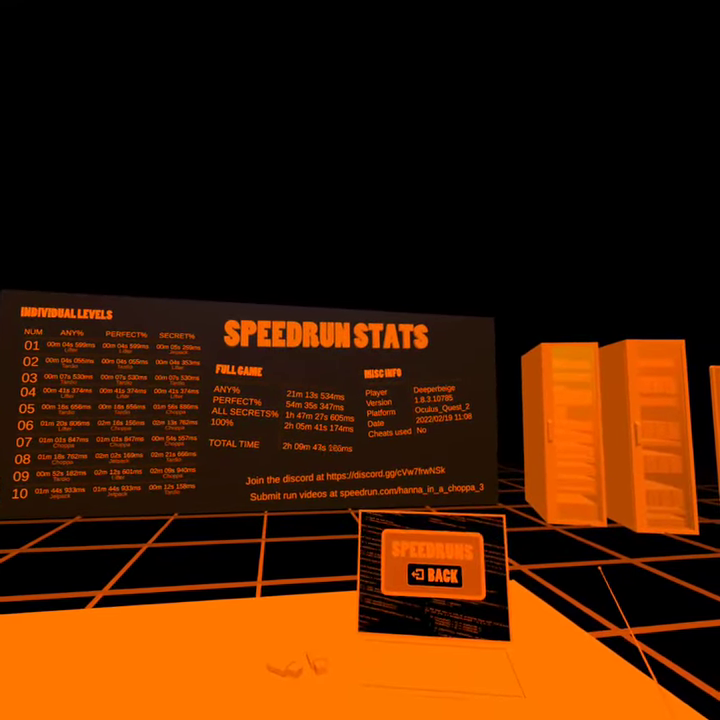
{"action": "mouse_move", "coordinate": [360, 360]}
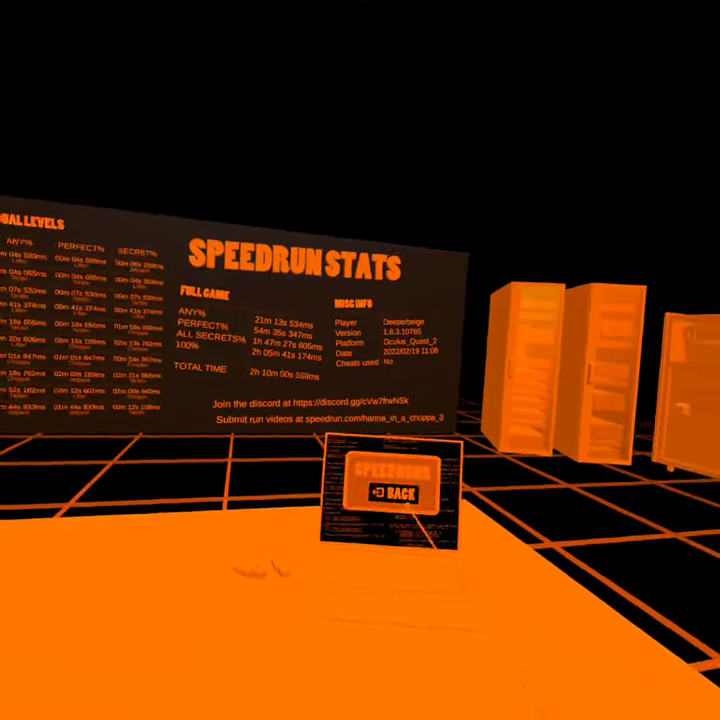
Leave the speedrun stats board and return to the level select hub.
{"action": "left_click", "coordinate": [390, 491]}
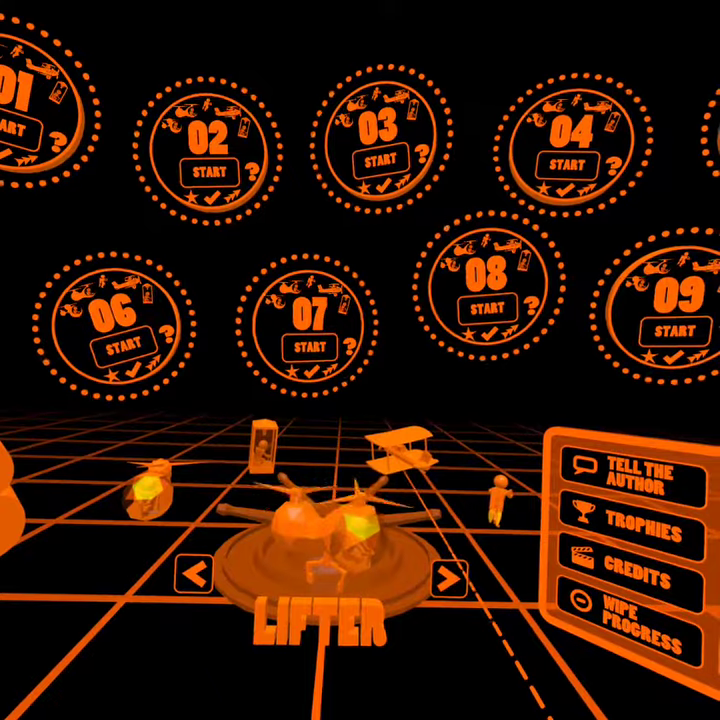